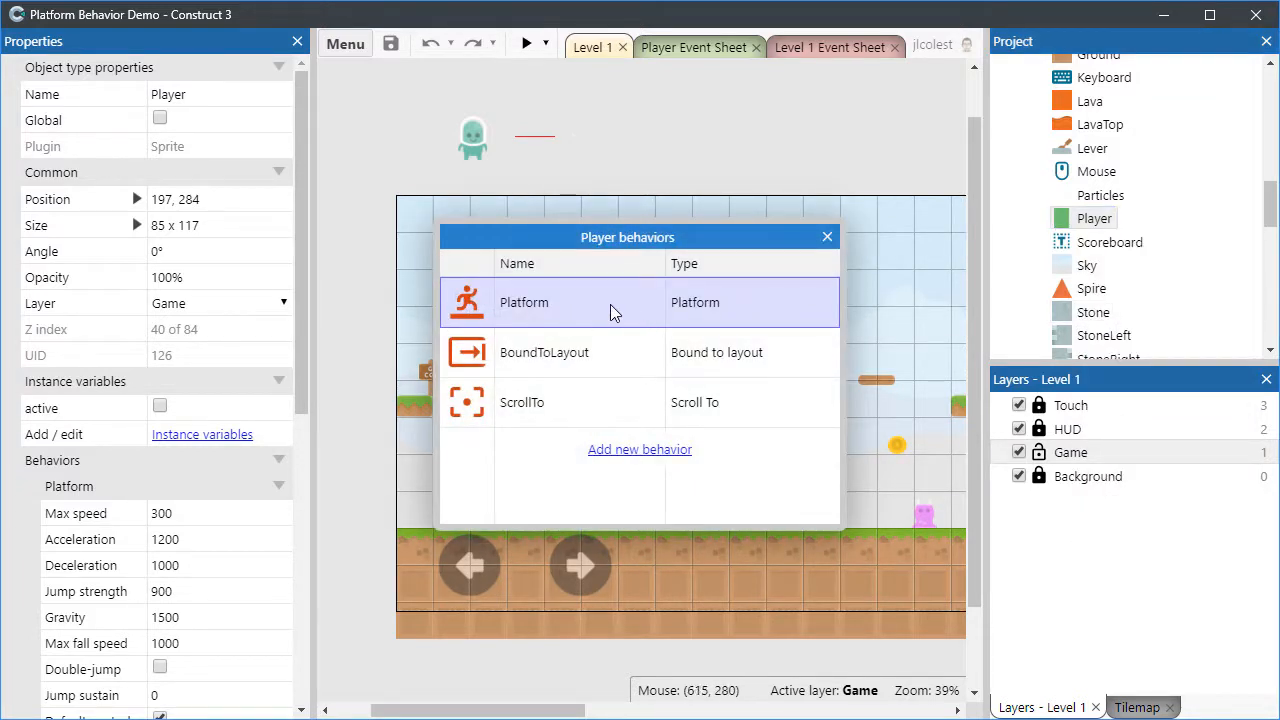
pyautogui.moveTo(611, 317)
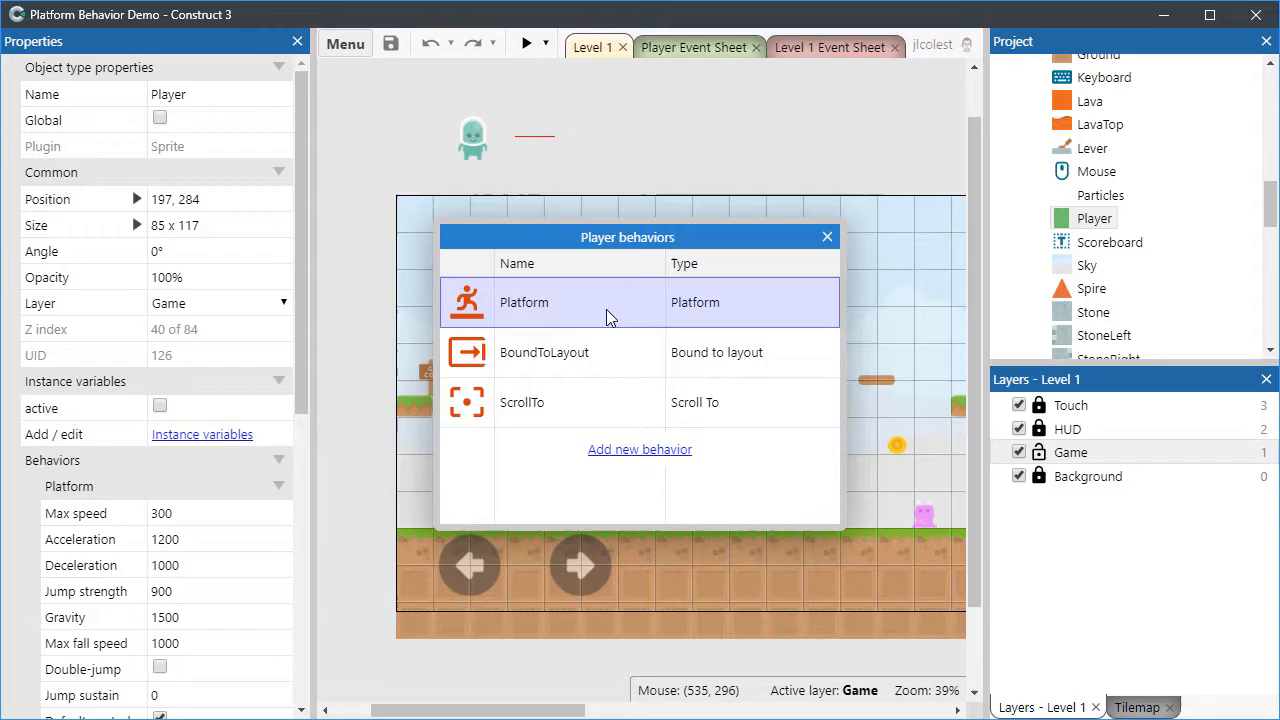
# Step: Dismiss the Player's behaviors list to return to the Level 1 layout properties
pyautogui.click(526, 43)
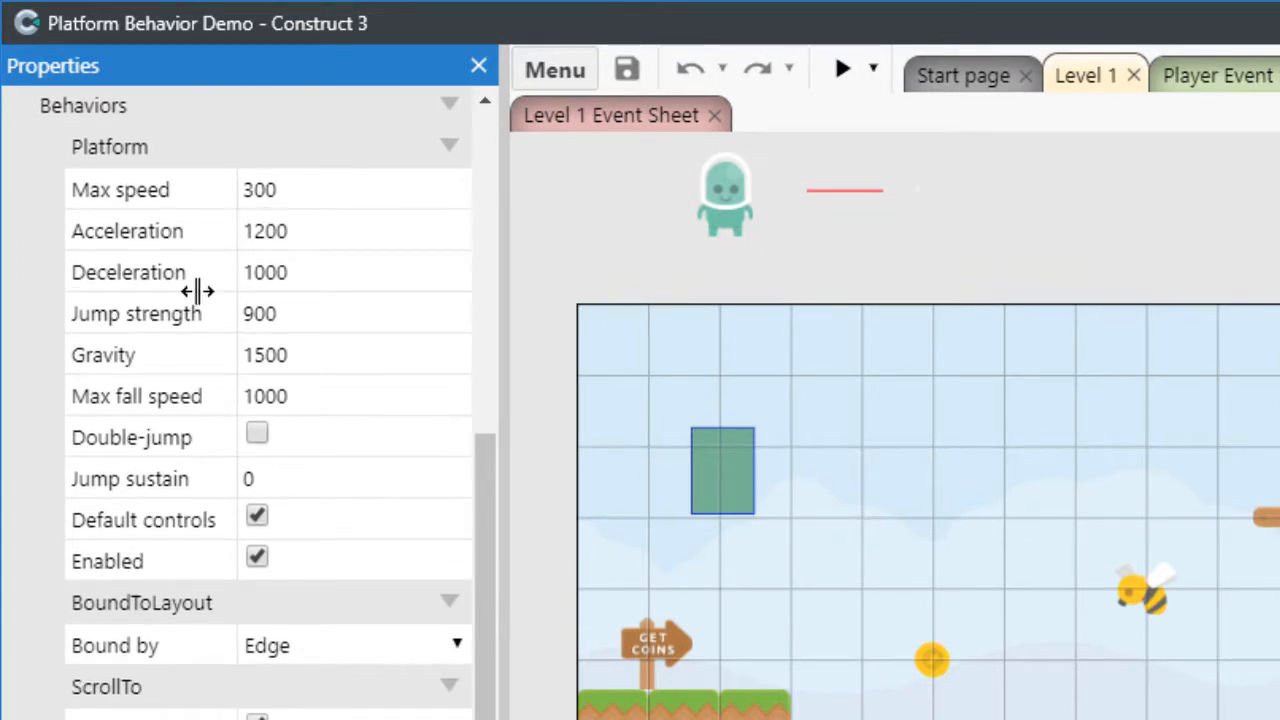
pyautogui.moveTo(205, 415)
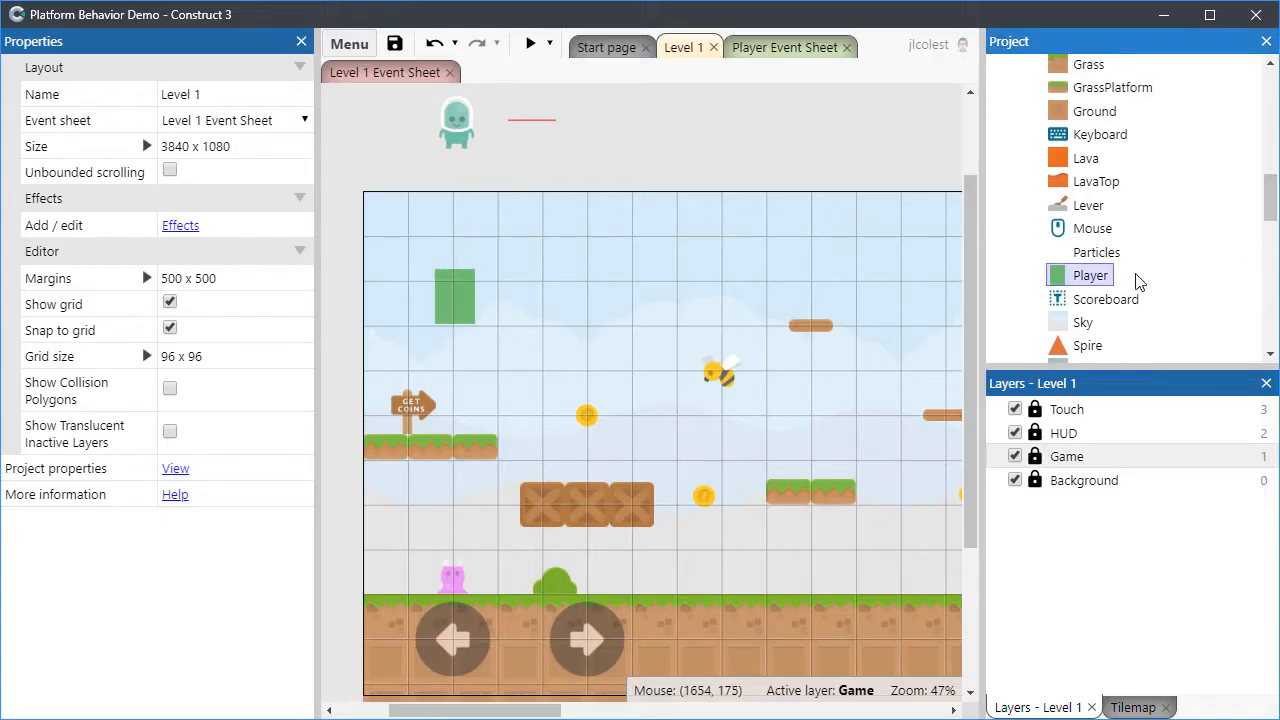
# Step: Open the Player sprite's animations and switch to editing the frame's collision polygon
pyautogui.doubleClick(1090, 275)
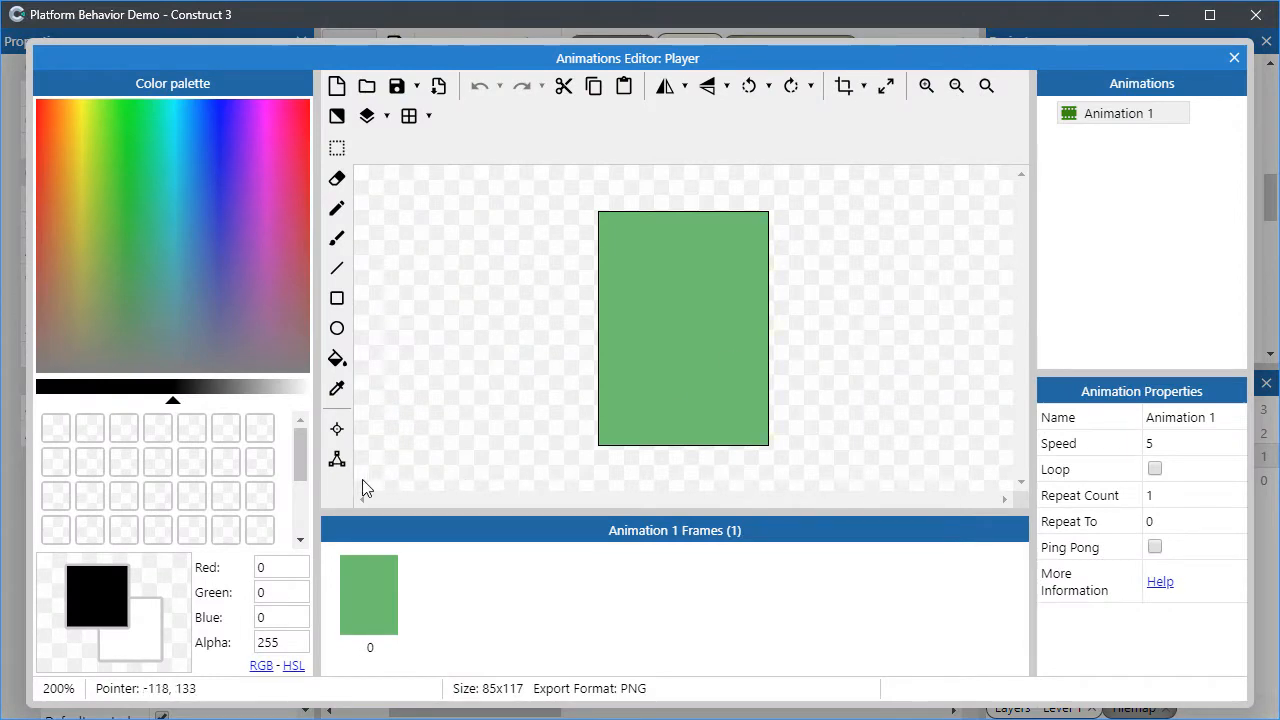
pyautogui.click(337, 458)
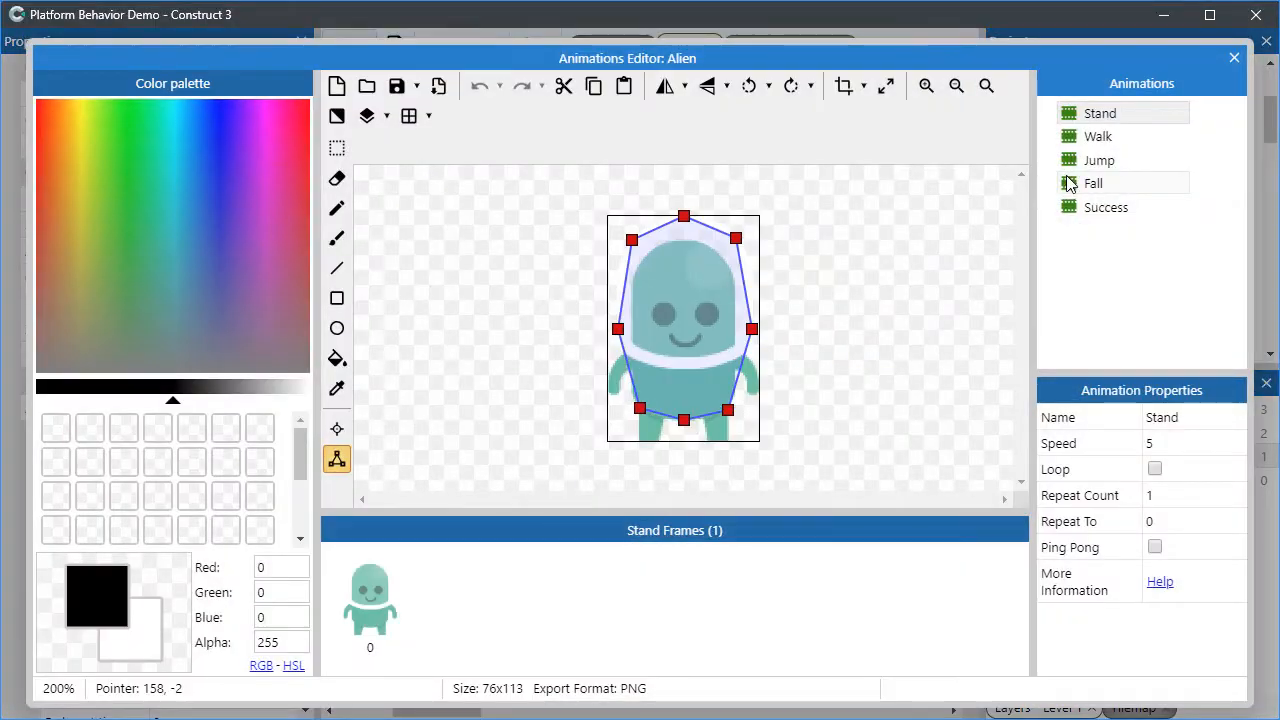
# Step: Show the Alien's Fall animation frame and its collision polygon
pyautogui.click(1093, 183)
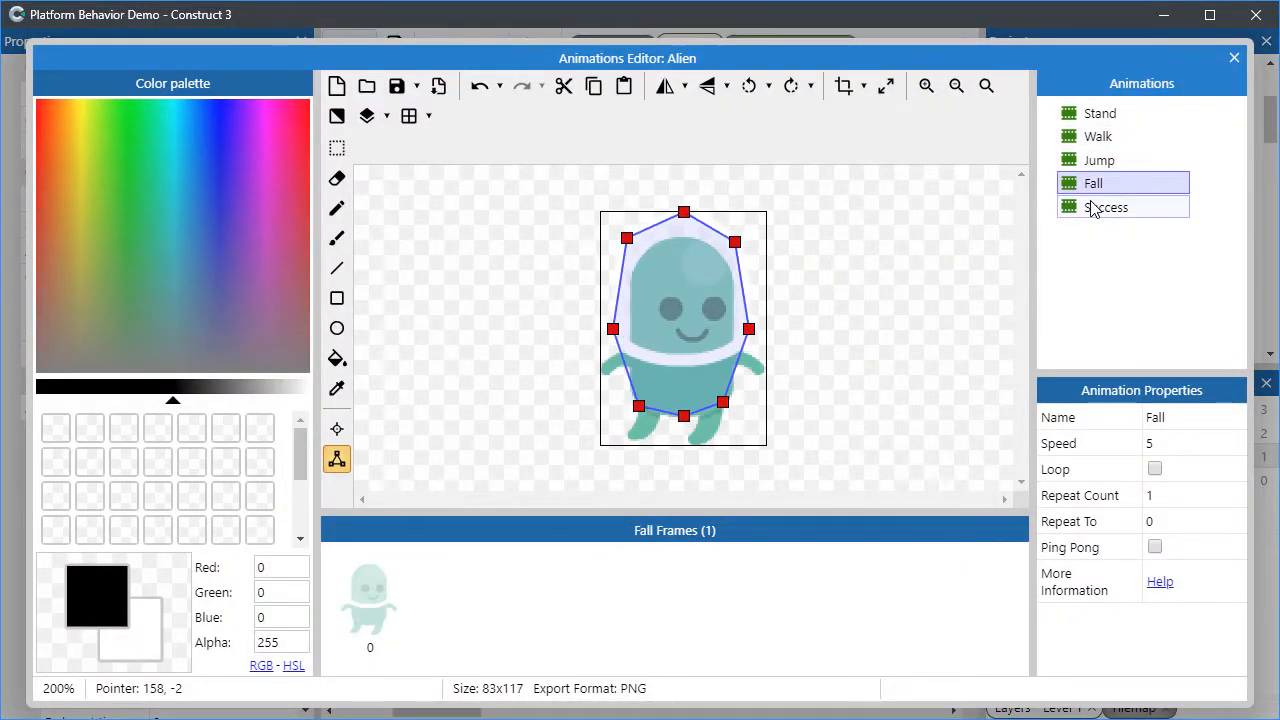